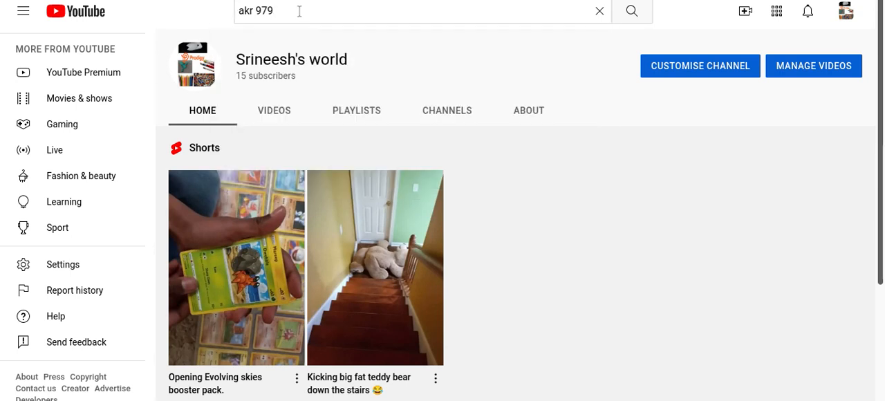
Step: Open the Akr 979 channel from search and scroll its Pokemon banner and sports Shorts
{"action": "left_click", "coordinate": [630, 11]}
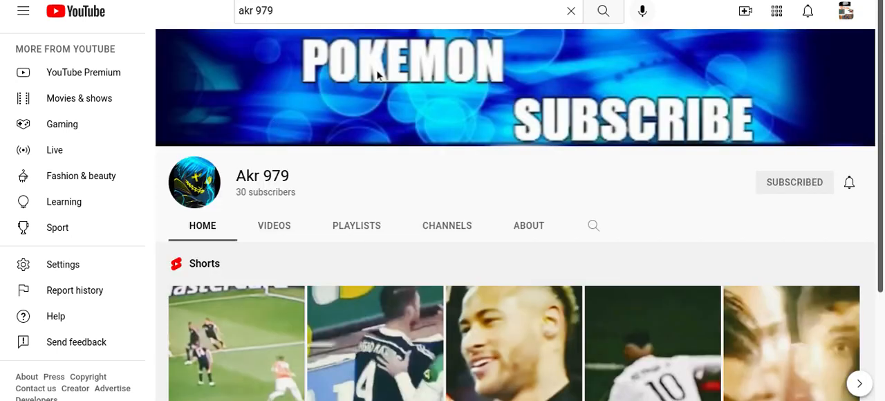
{"action": "mouse_move", "coordinate": [761, 108]}
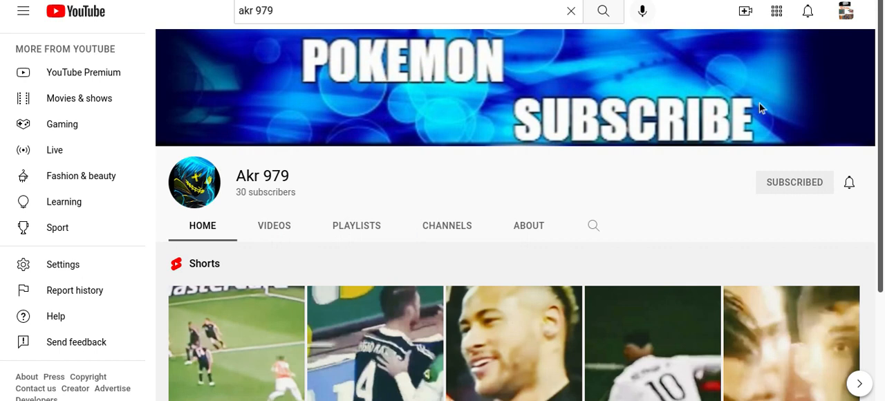
{"action": "scroll", "scroll_direction": "down", "scroll_amount": 3}
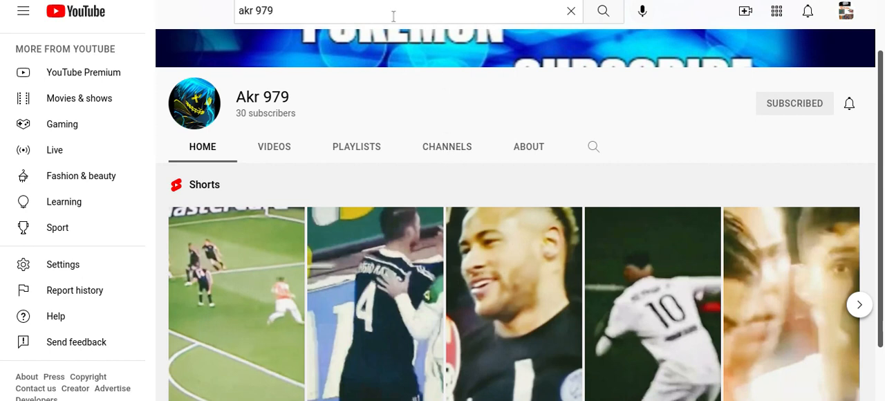
Step: Show Akr 979's About section: joined 18 Oct 2021, 74,664 views
{"action": "left_click", "coordinate": [528, 146]}
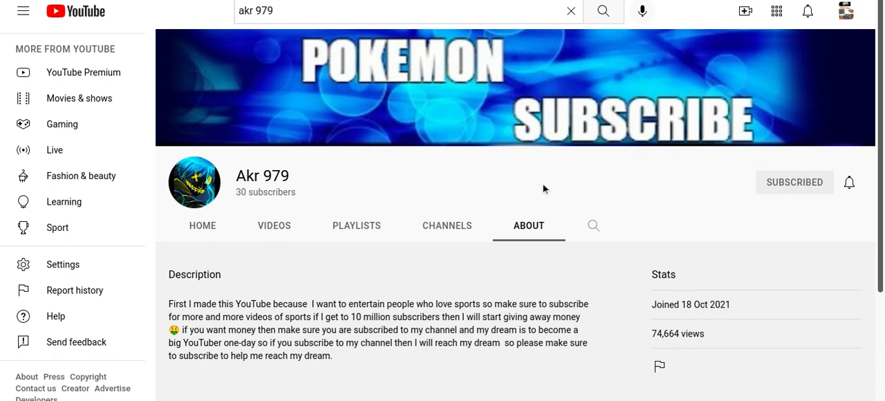
{"action": "mouse_move", "coordinate": [527, 158]}
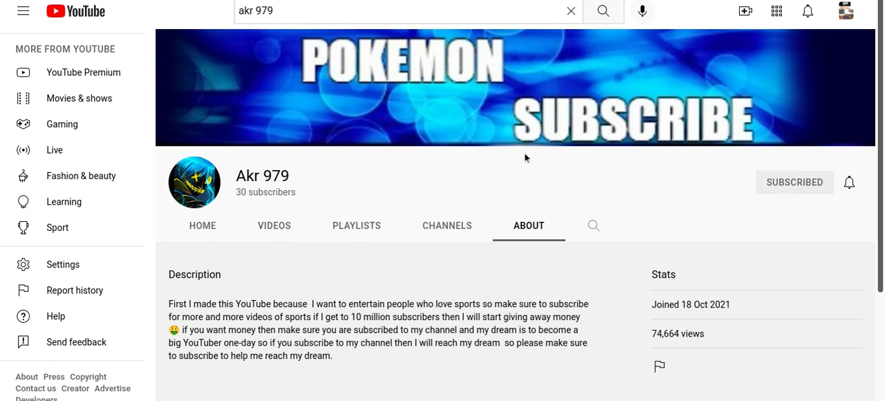
Step: Replace the search query with 'nickshayans learn with me' and search
{"action": "left_click", "coordinate": [383, 10]}
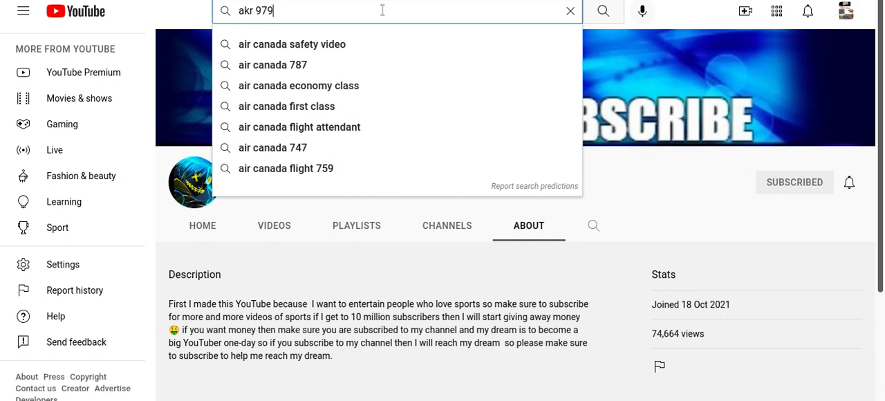
{"action": "key", "text": "Backspace"}
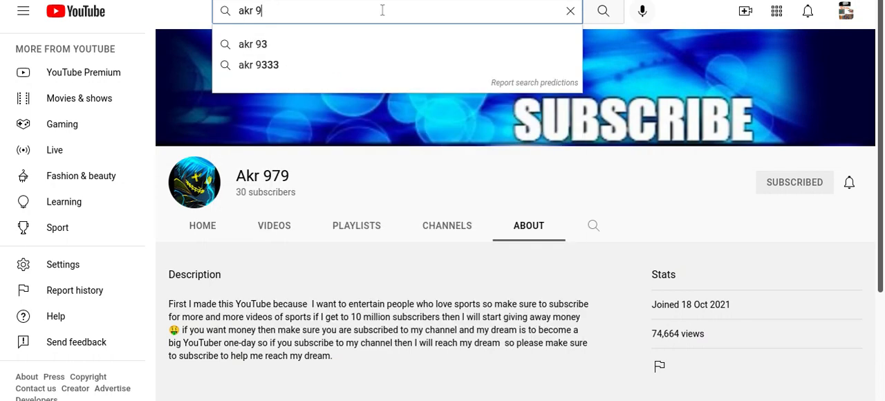
{"action": "left_click", "coordinate": [569, 11]}
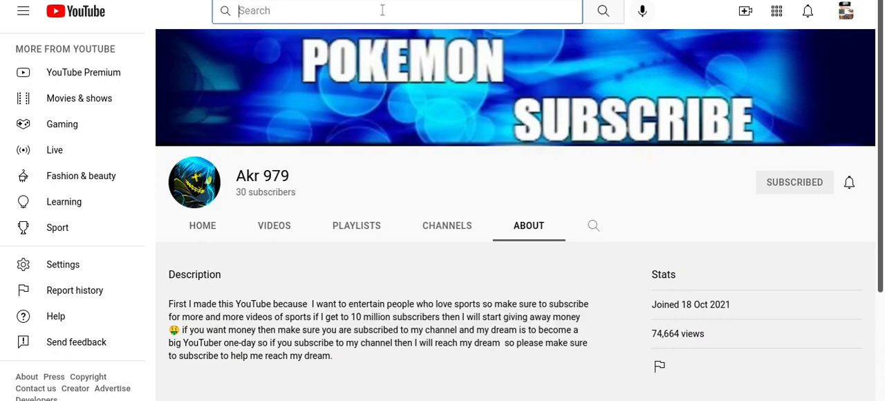
{"action": "type", "text": "nickshayans learn with me"}
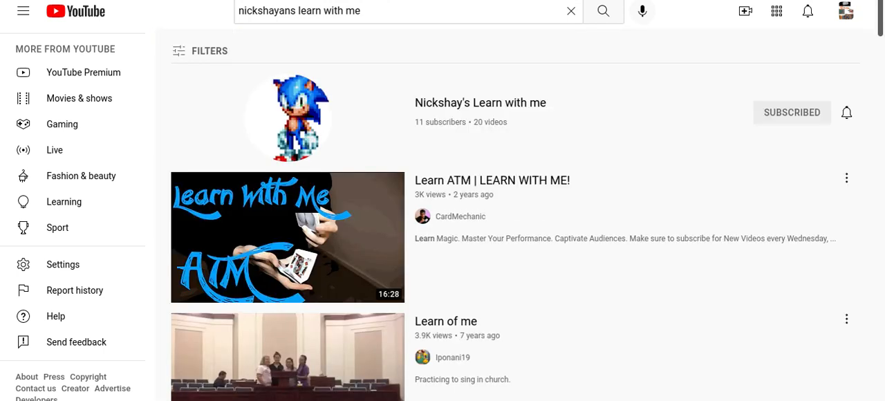
{"action": "mouse_move", "coordinate": [334, 110]}
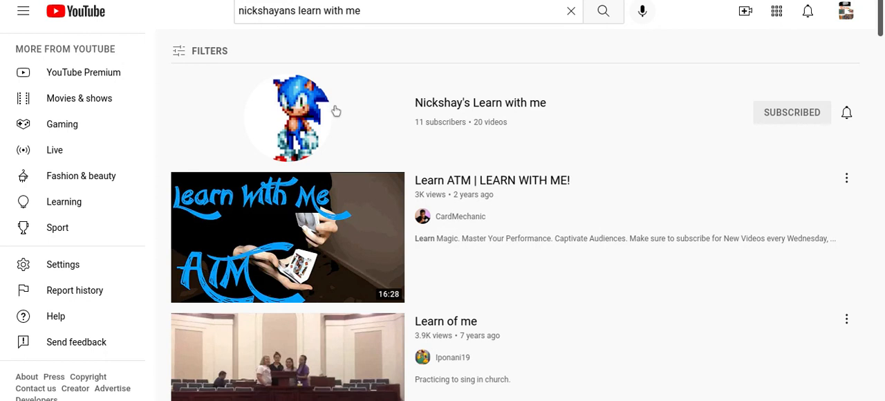
Step: Open Nickshay's Learn with me, scroll its Shorts and videos, then view its About stats
{"action": "left_click", "coordinate": [480, 102]}
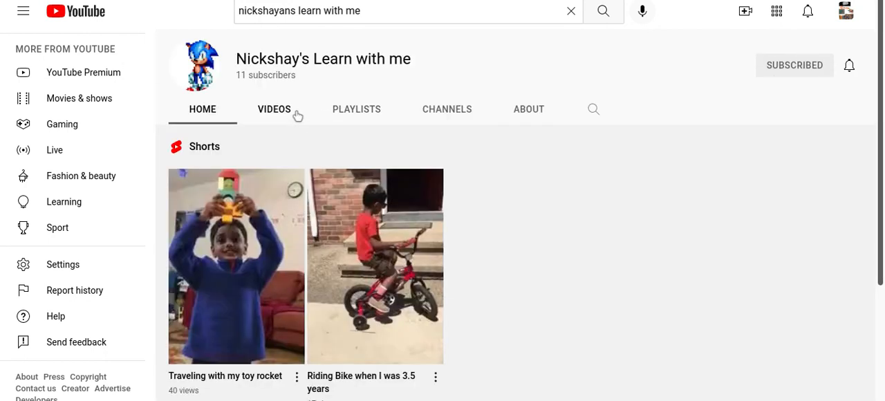
{"action": "scroll", "scroll_direction": "down", "scroll_amount": 3}
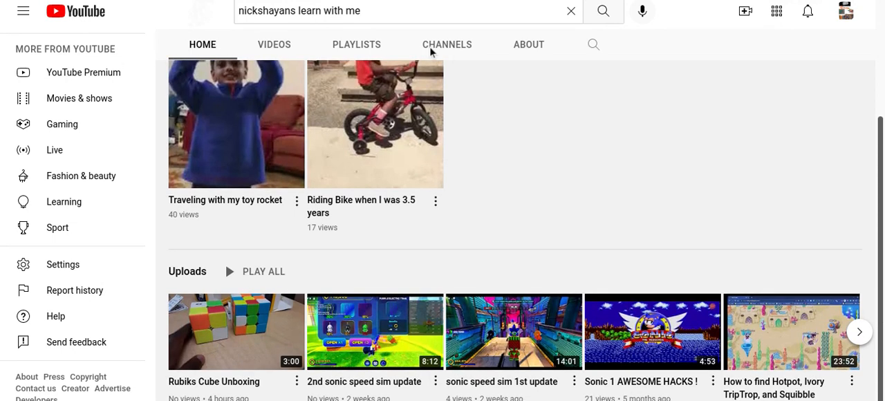
{"action": "scroll", "scroll_direction": "down", "scroll_amount": 3}
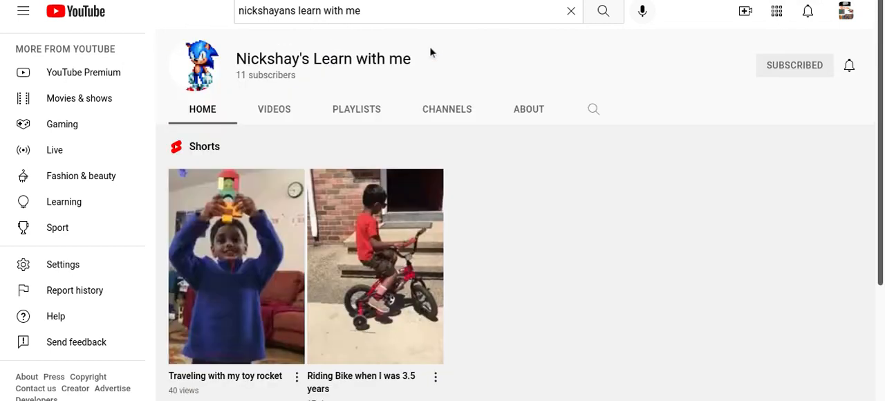
{"action": "left_click", "coordinate": [528, 110]}
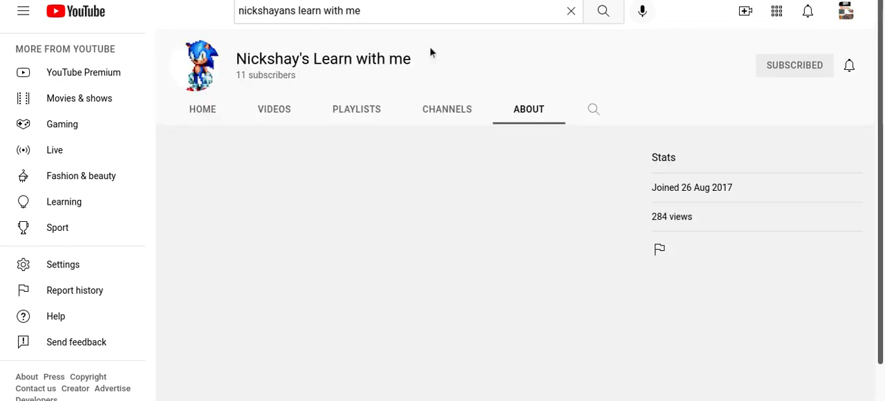
{"action": "mouse_move", "coordinate": [435, 72]}
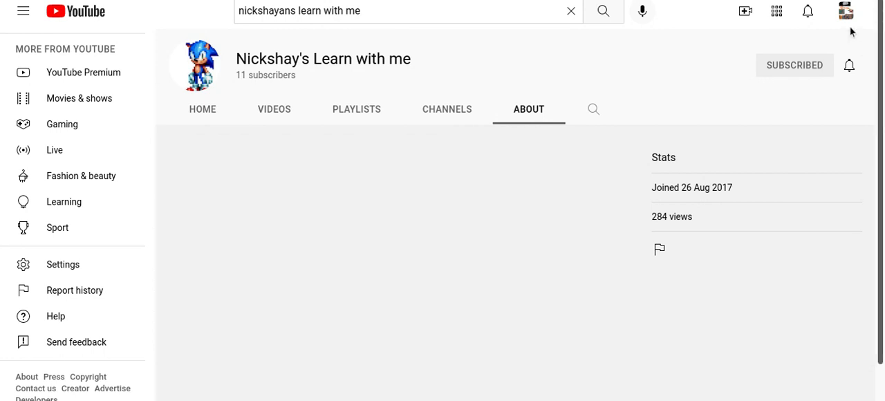
Step: Return to own channel Srineesh's world via the profile avatar menu
{"action": "left_click", "coordinate": [847, 11]}
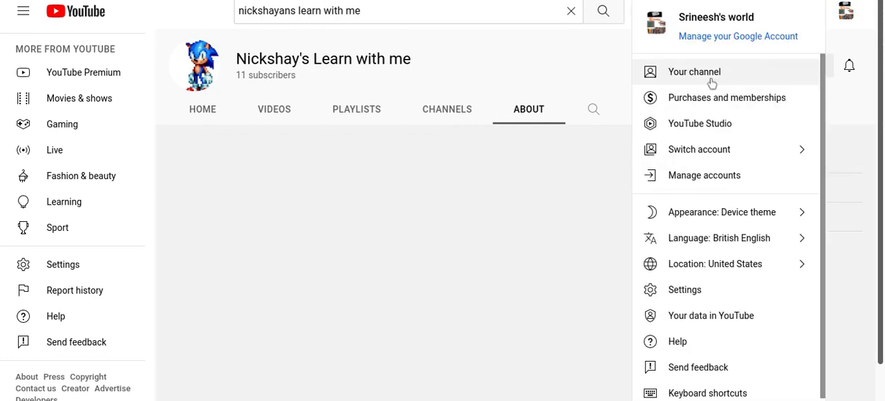
{"action": "left_click", "coordinate": [694, 72]}
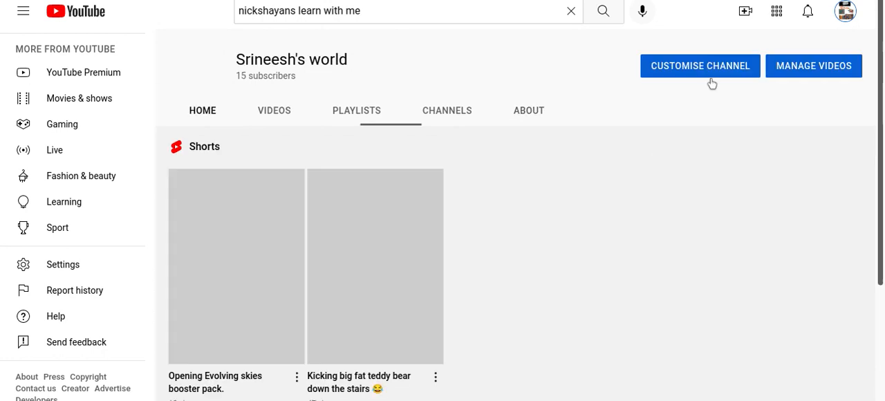